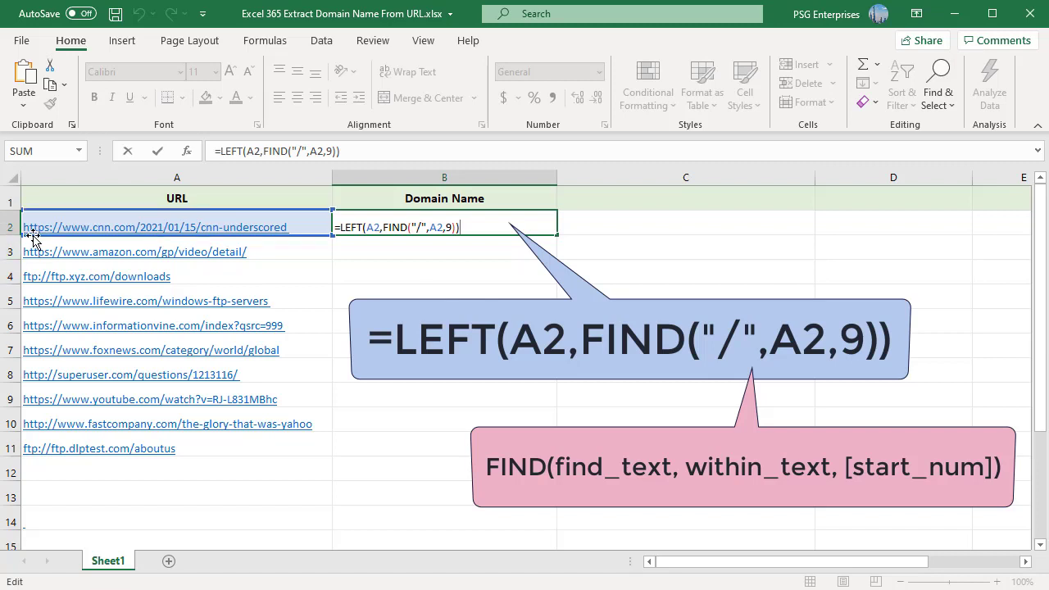
mouse_move(32, 278)
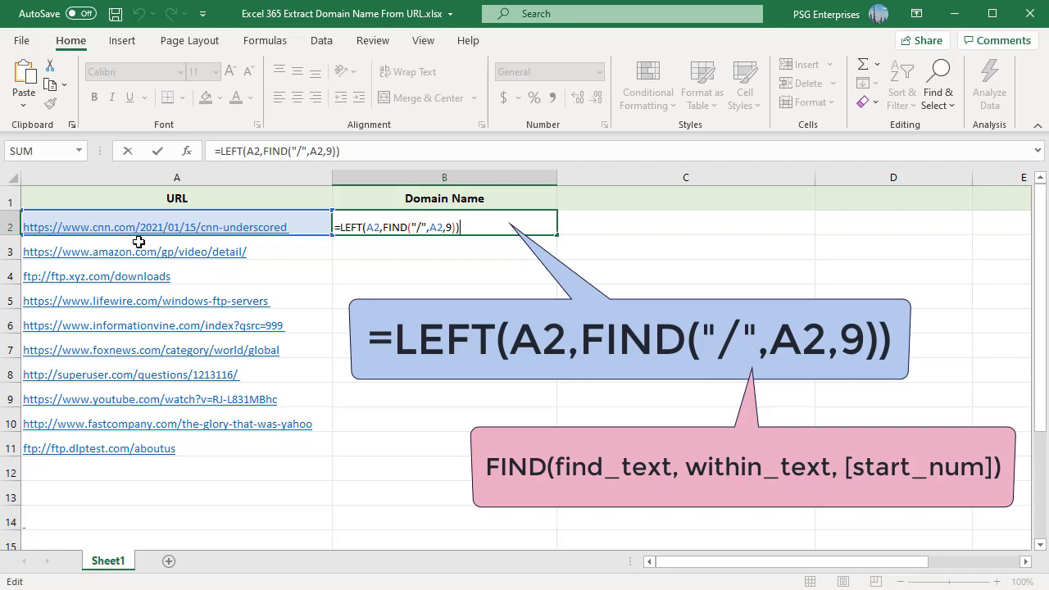
mouse_move(346, 308)
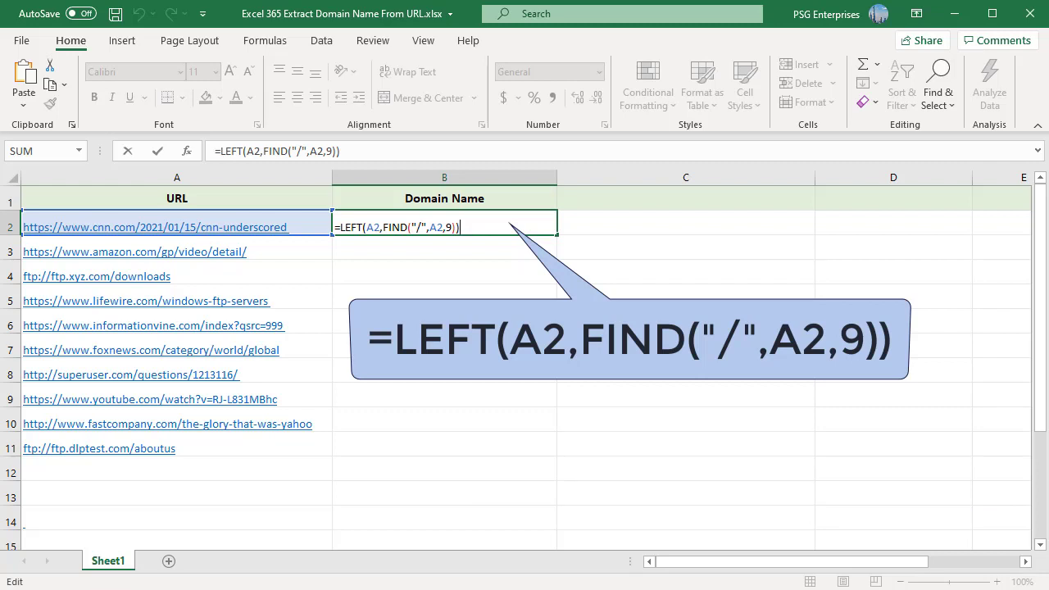
key("Return")
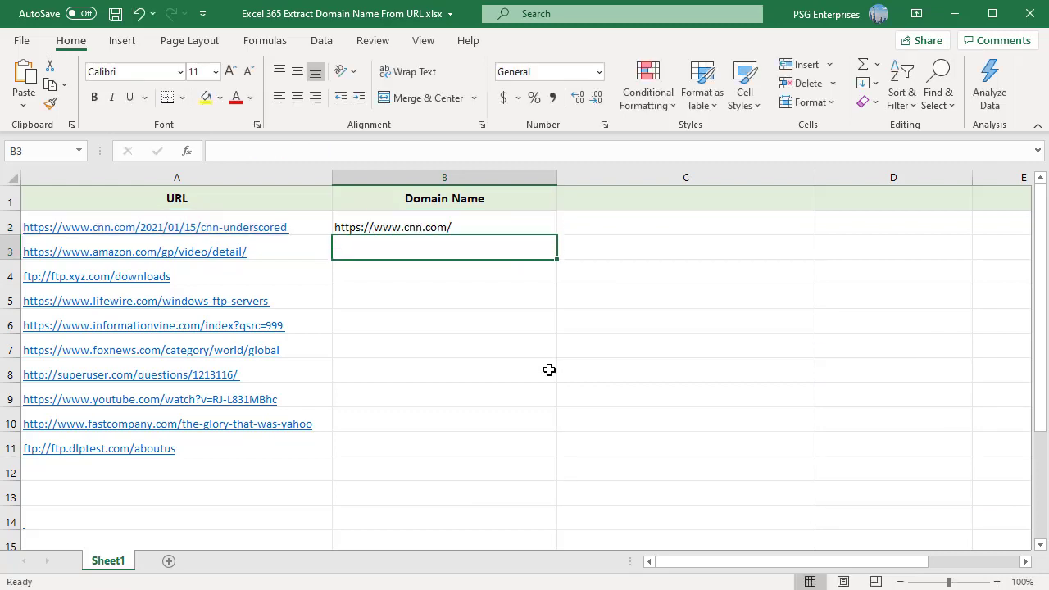
mouse_move(456, 241)
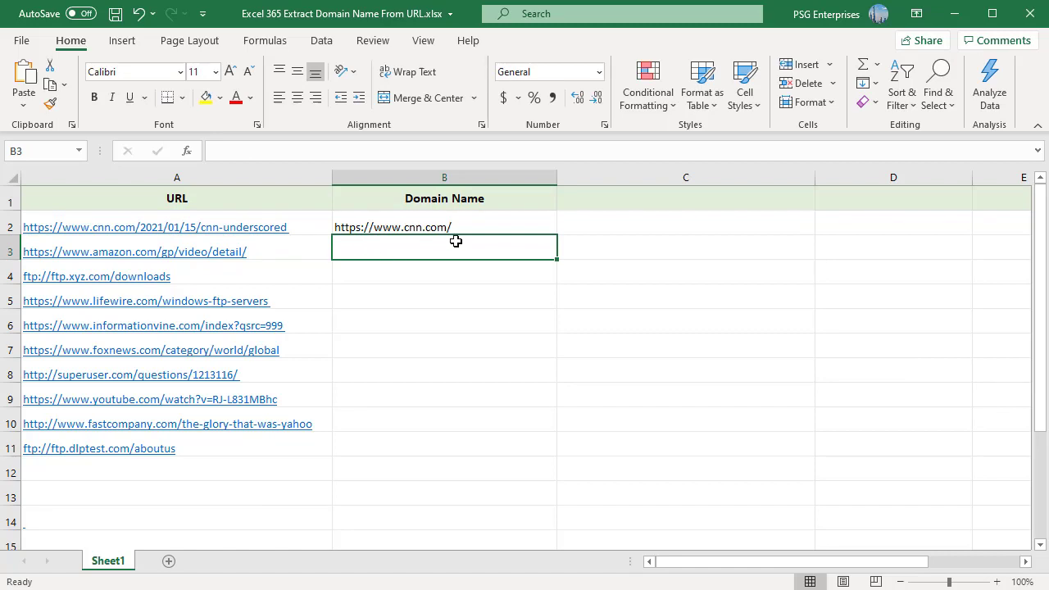
- Select B2 to edit its LEFT/FIND domain formula
left_click(444, 228)
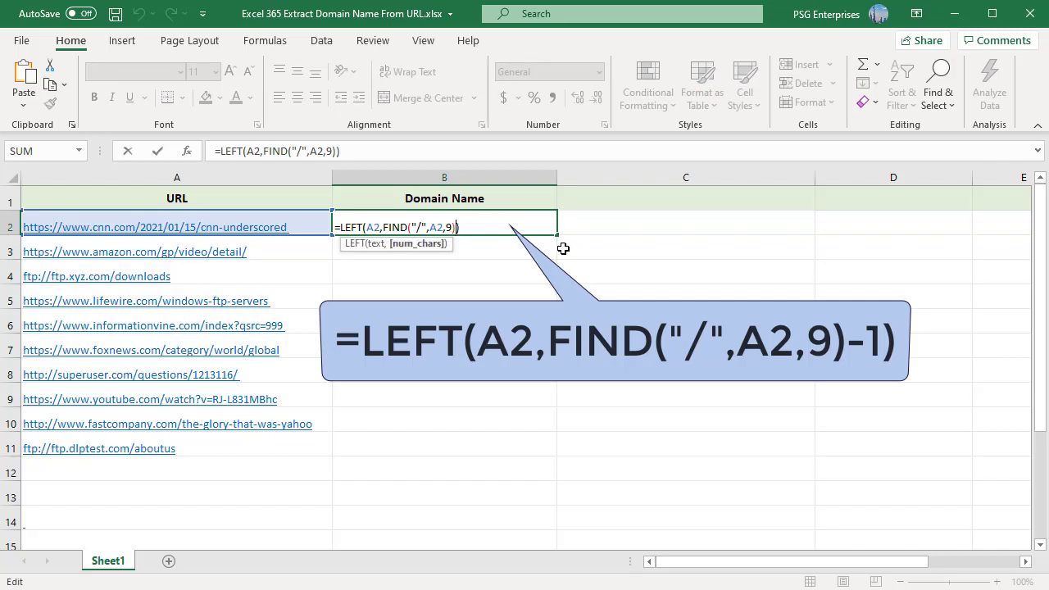
- Append -1 to the FIND result so B2 drops the trailing slash
type("-1")
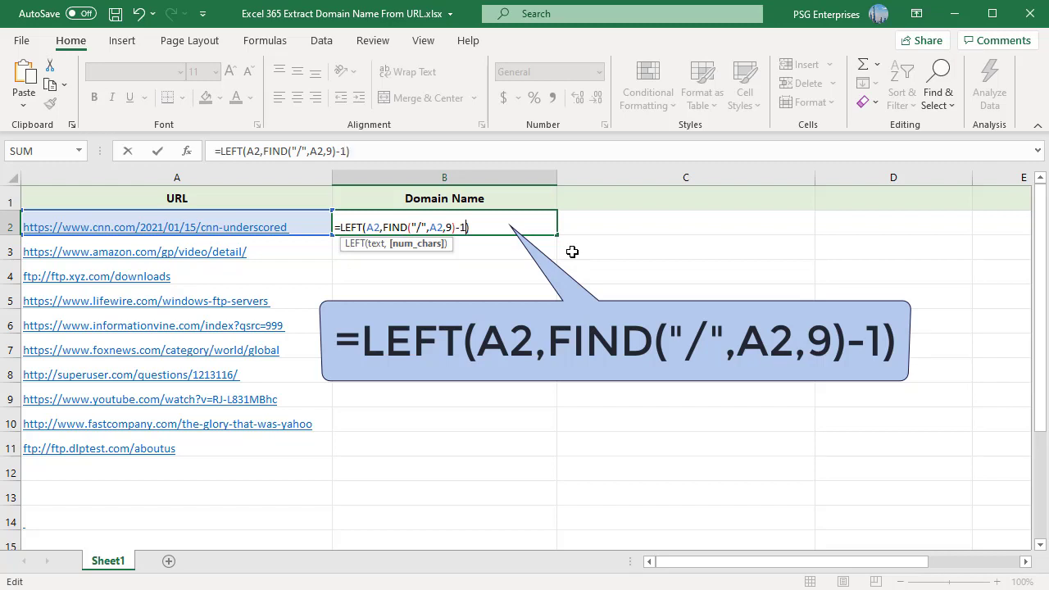
mouse_move(490, 245)
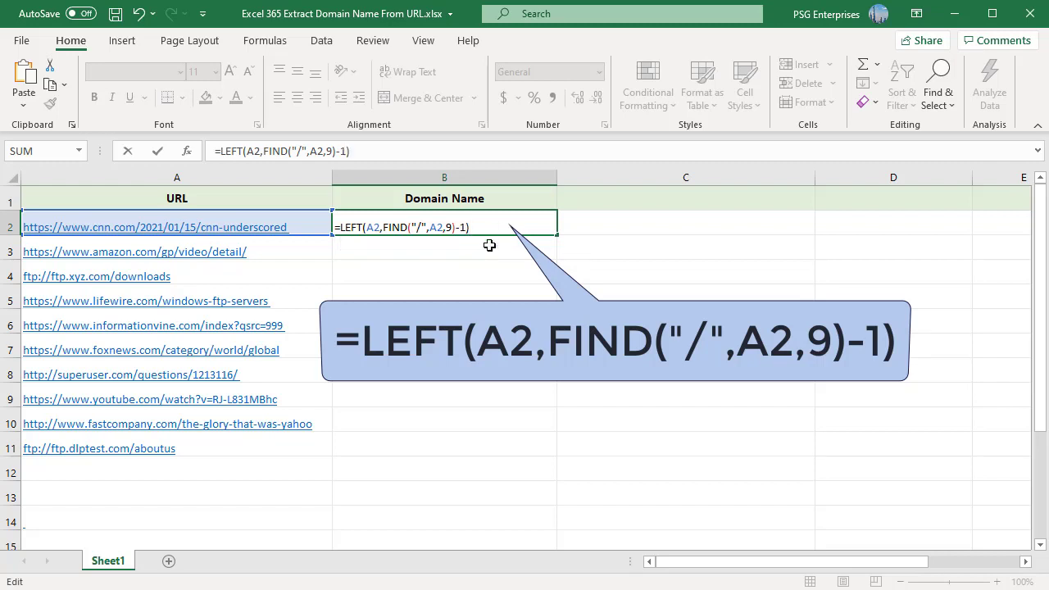
mouse_move(520, 247)
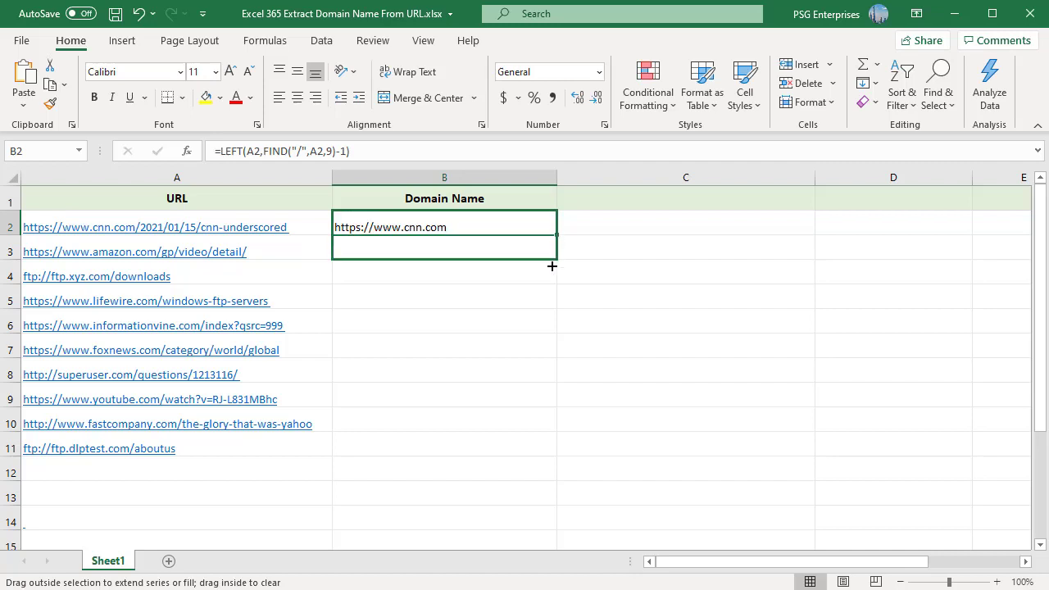
- Fill the B2 formula down through B11 so all ten URLs show their domains
left_click_drag(551, 266, 547, 458)
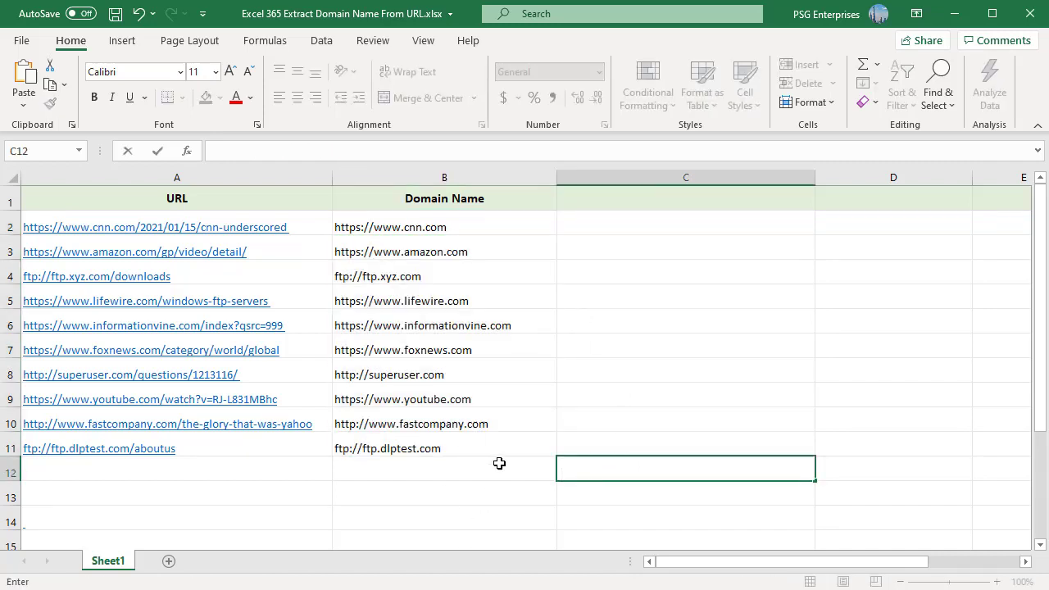
mouse_move(416, 301)
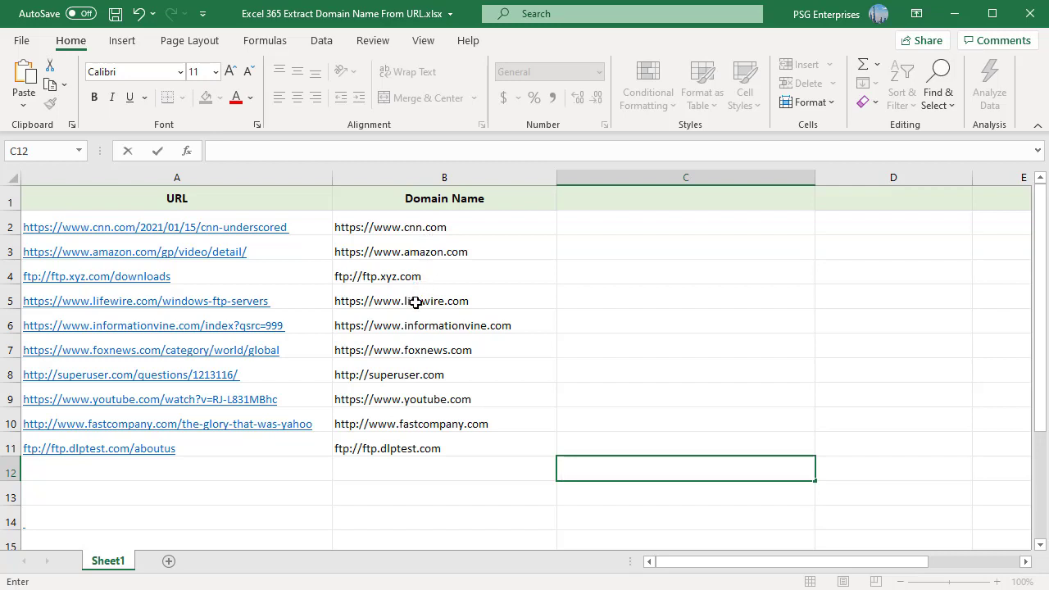